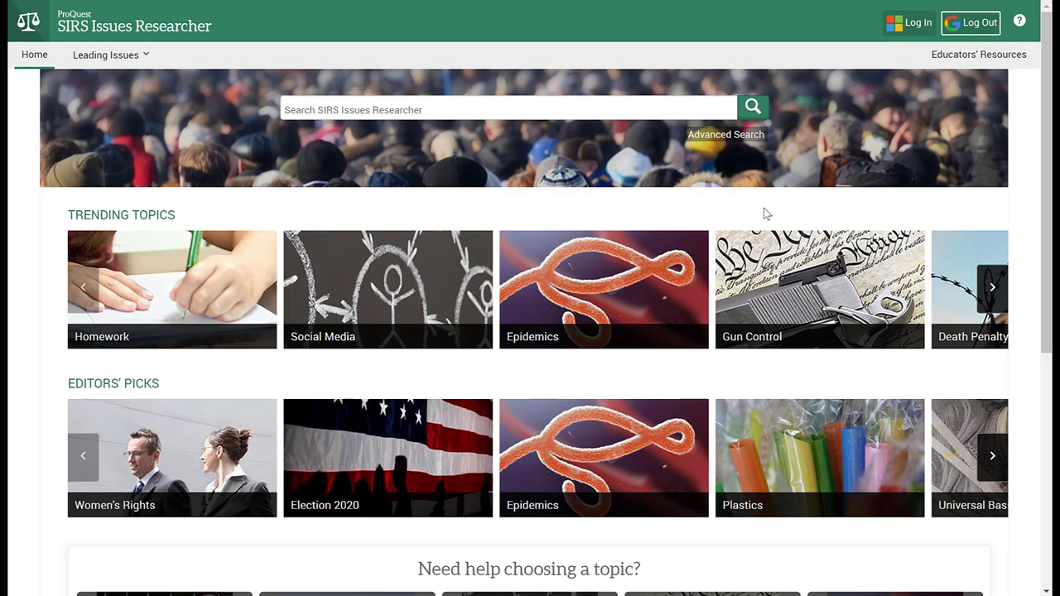
mouse_move(726, 134)
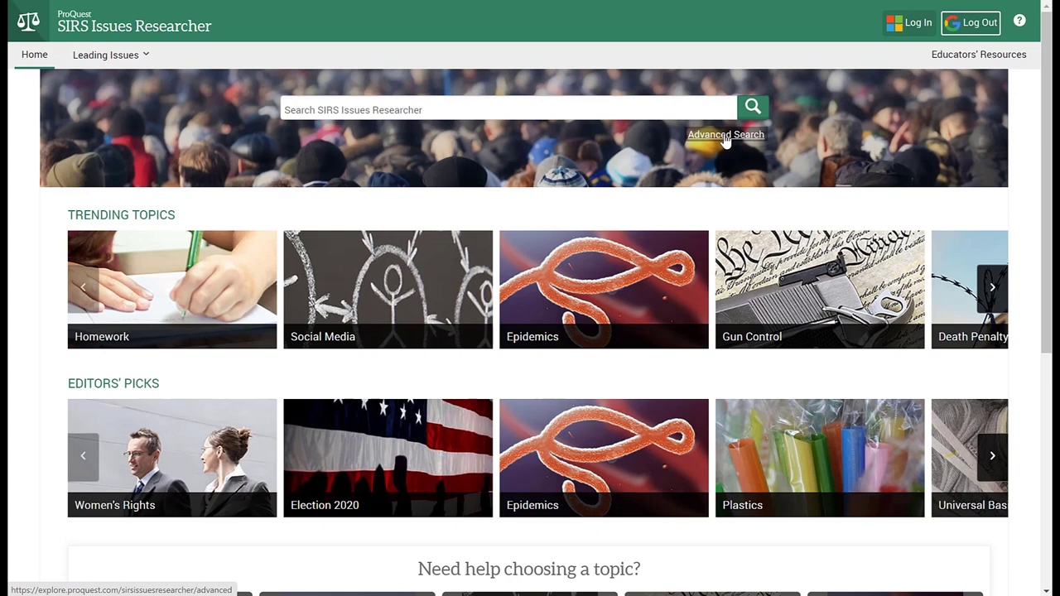
Go to the Advanced Search page from the home page.
click(726, 134)
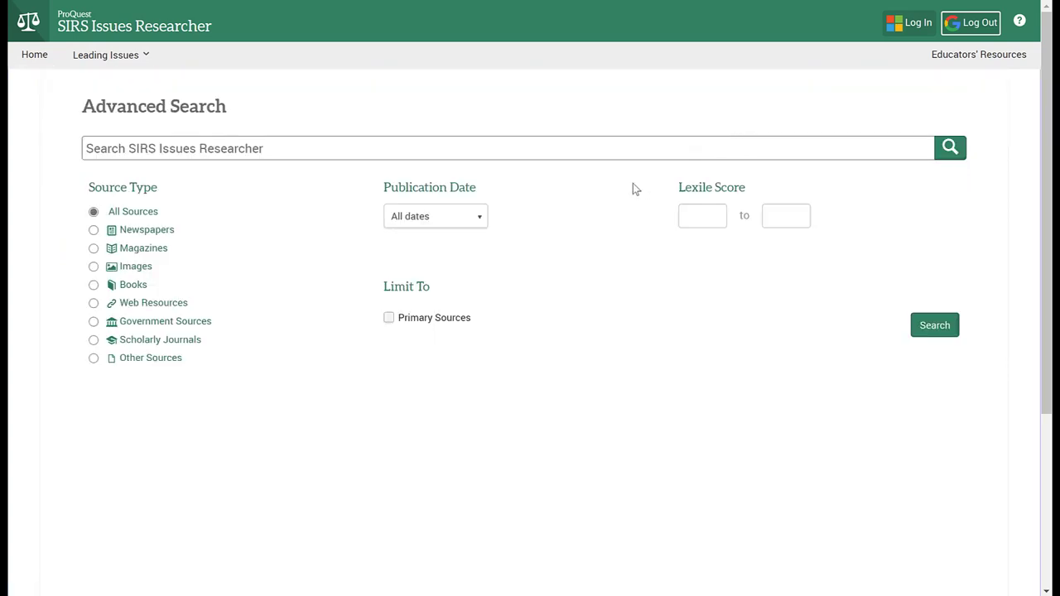
mouse_move(369, 266)
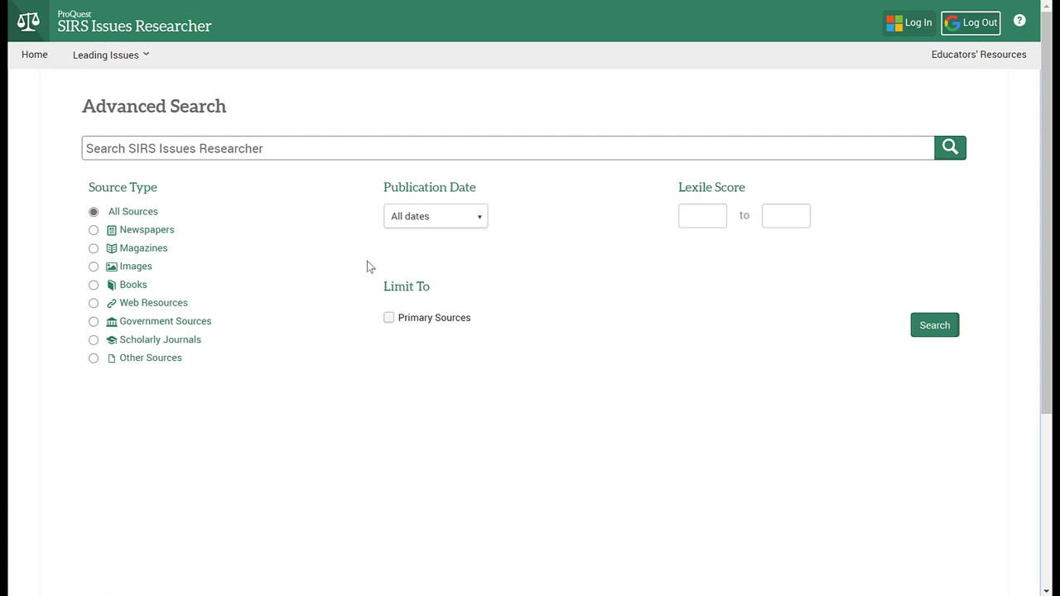
mouse_move(327, 227)
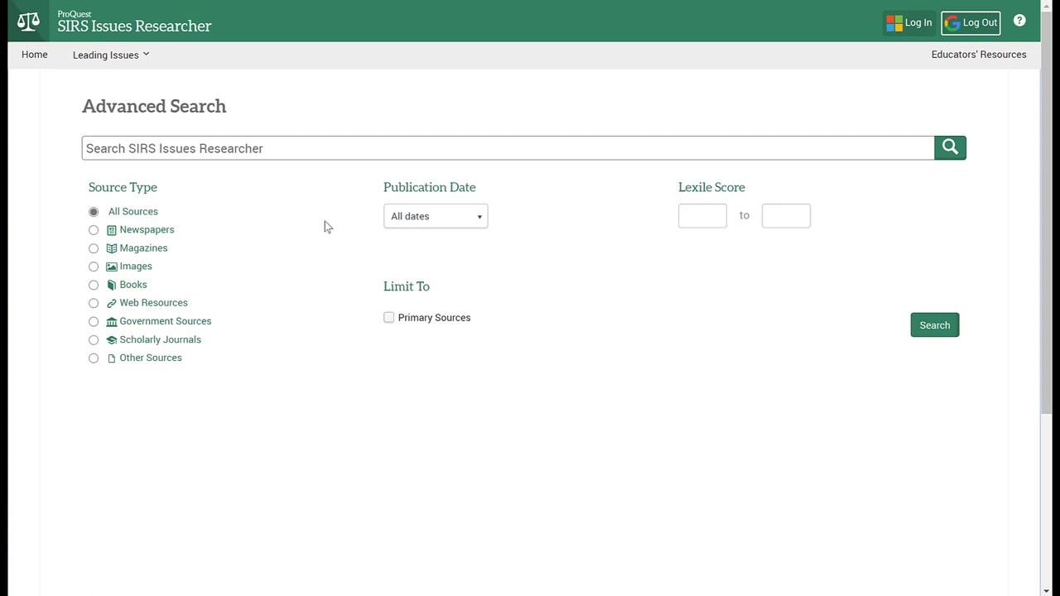
mouse_move(314, 210)
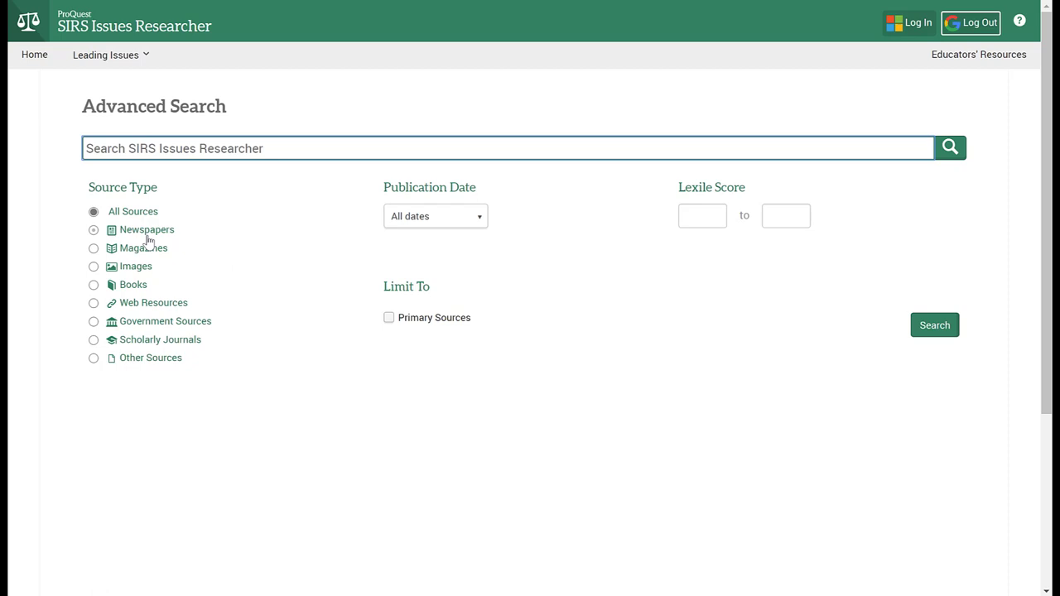
mouse_move(147, 365)
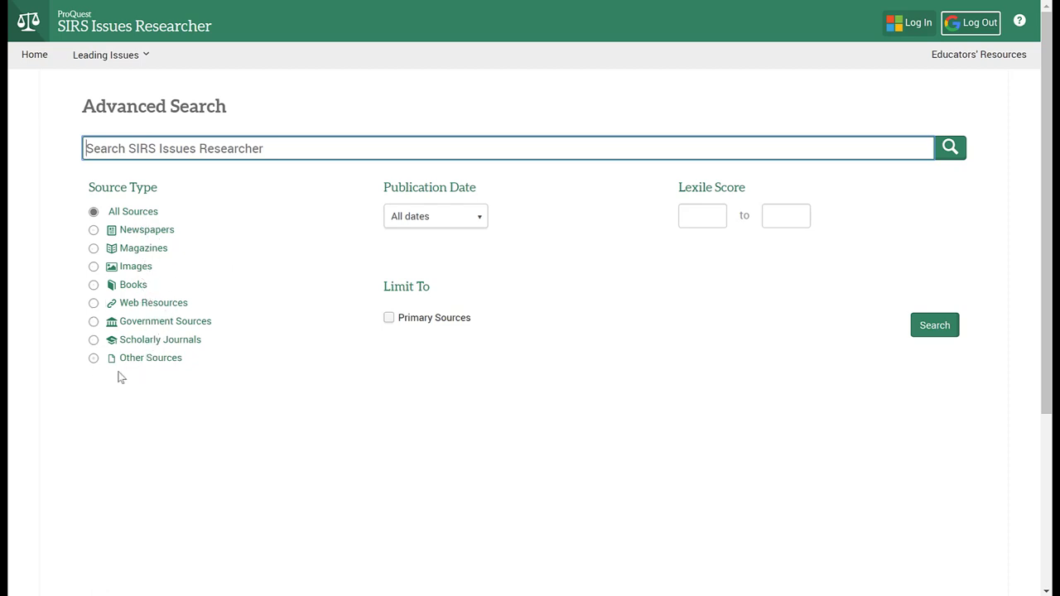
mouse_move(145, 385)
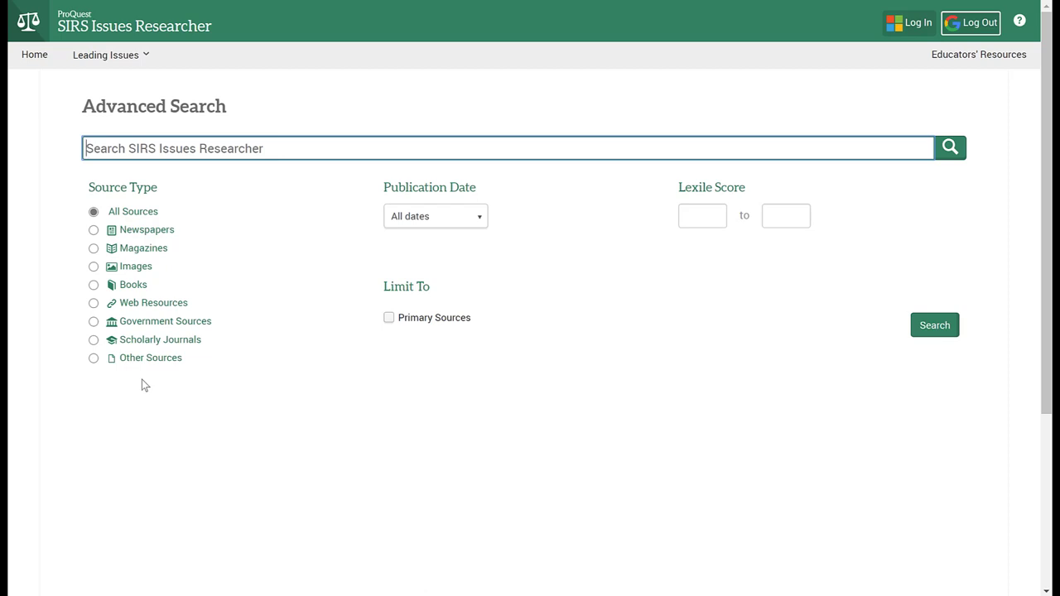
mouse_move(246, 296)
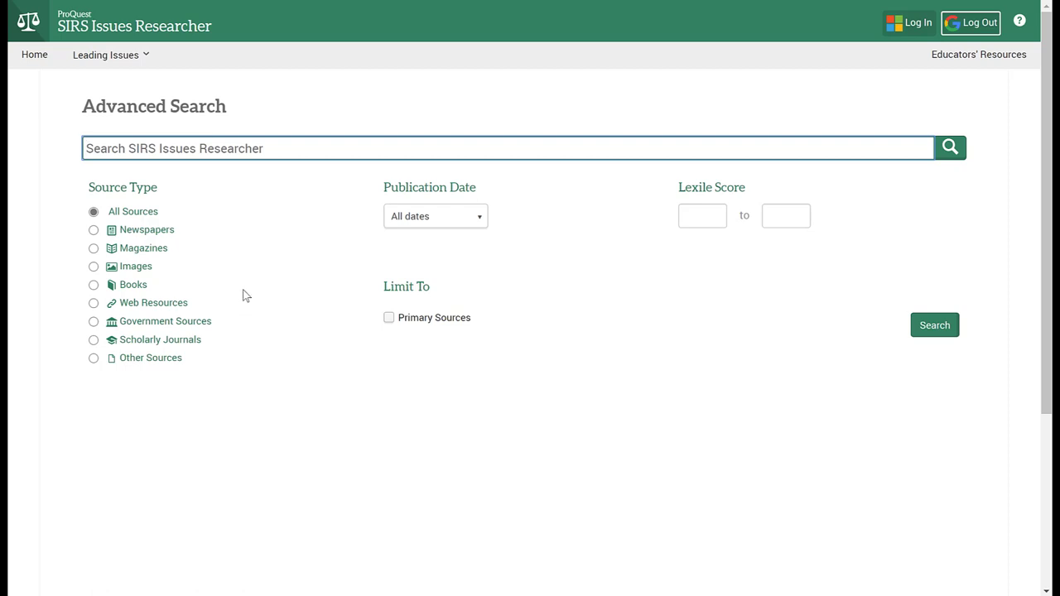
Choose Scholarly Journals as the Source Type.
click(94, 340)
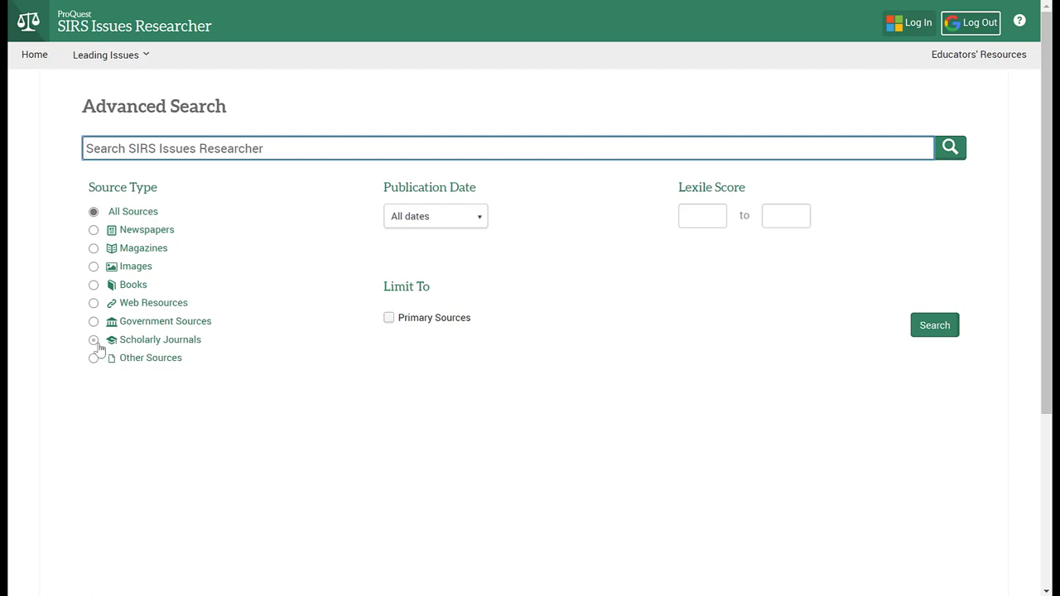
click(92, 340)
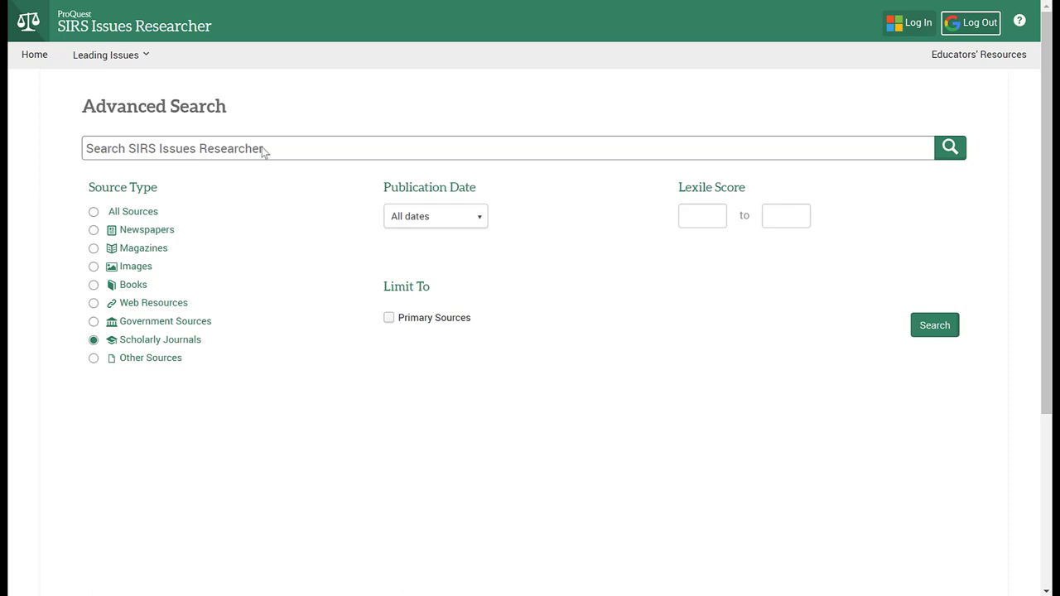
mouse_move(439, 251)
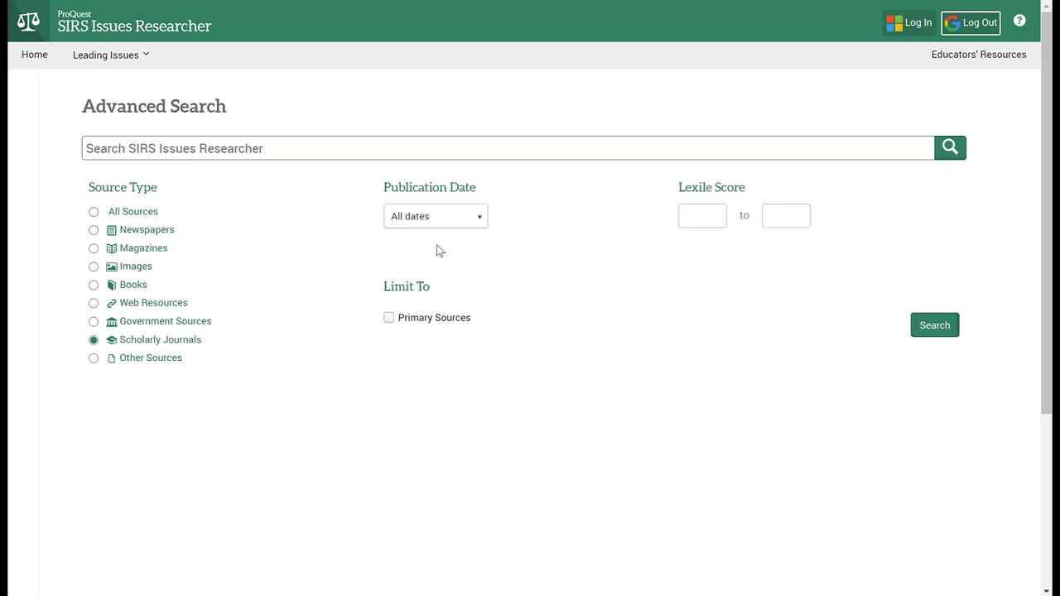
mouse_move(479, 227)
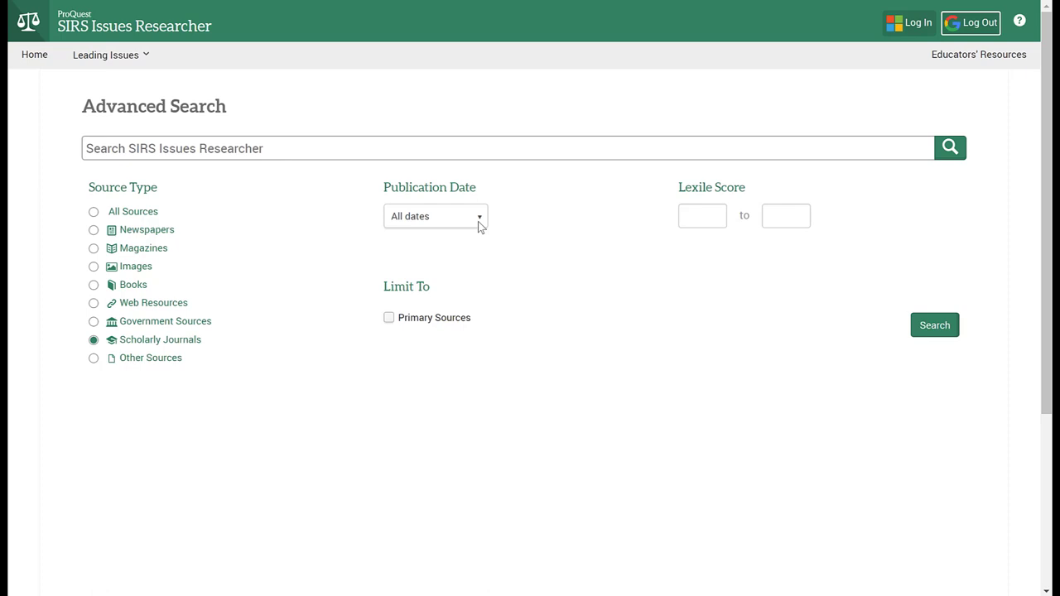
Expand the Publication Date range options, leaving All dates selected.
click(435, 216)
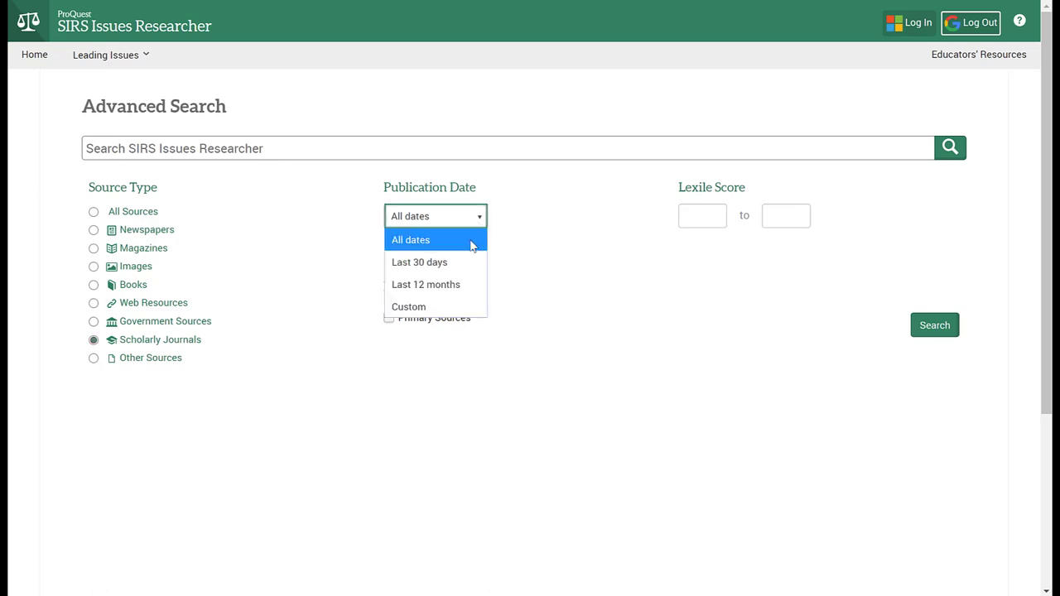
mouse_move(461, 307)
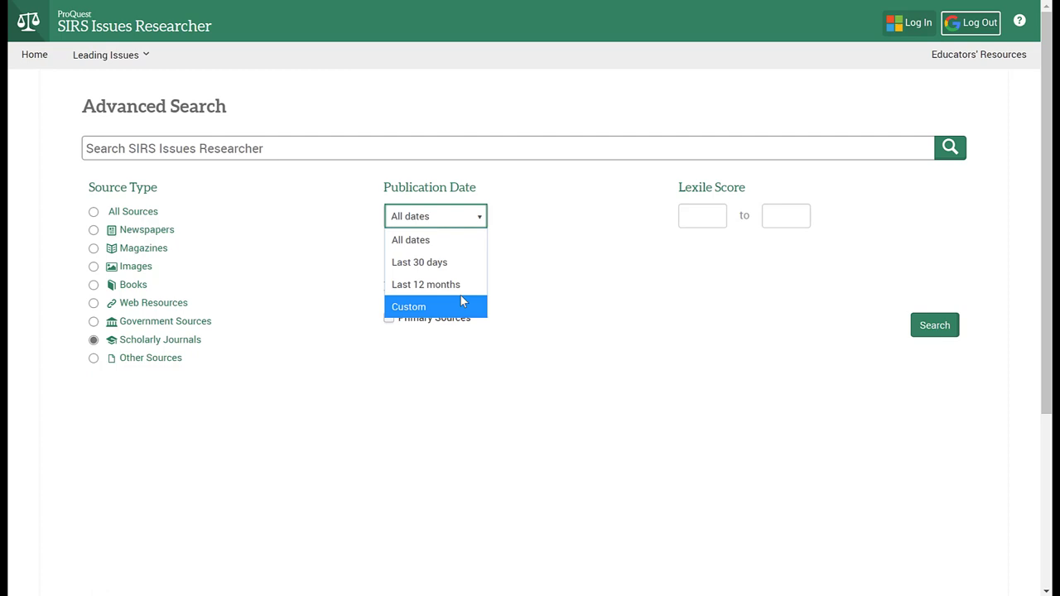
mouse_move(545, 218)
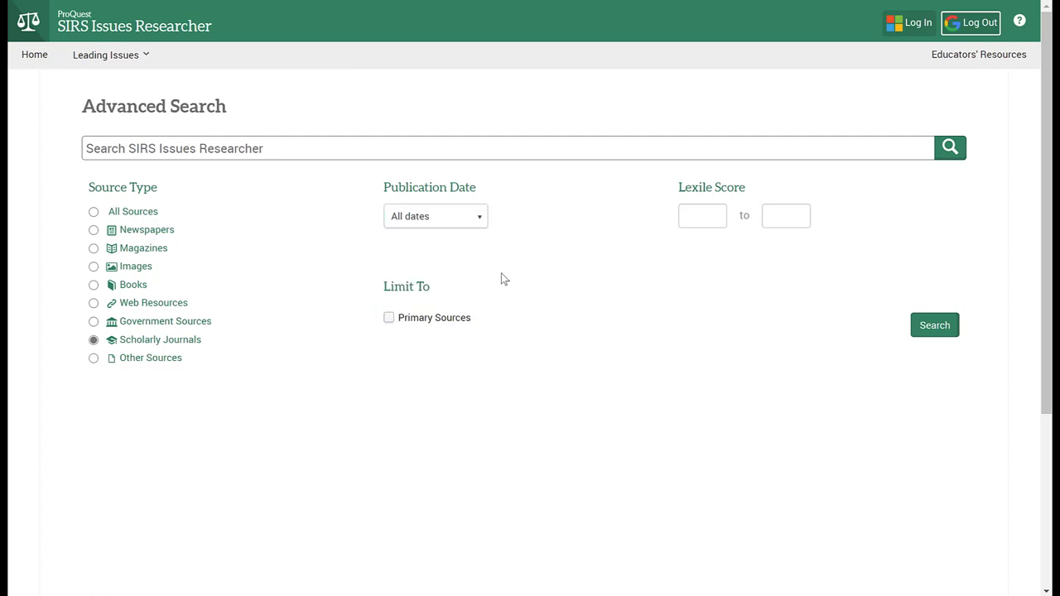
mouse_move(414, 341)
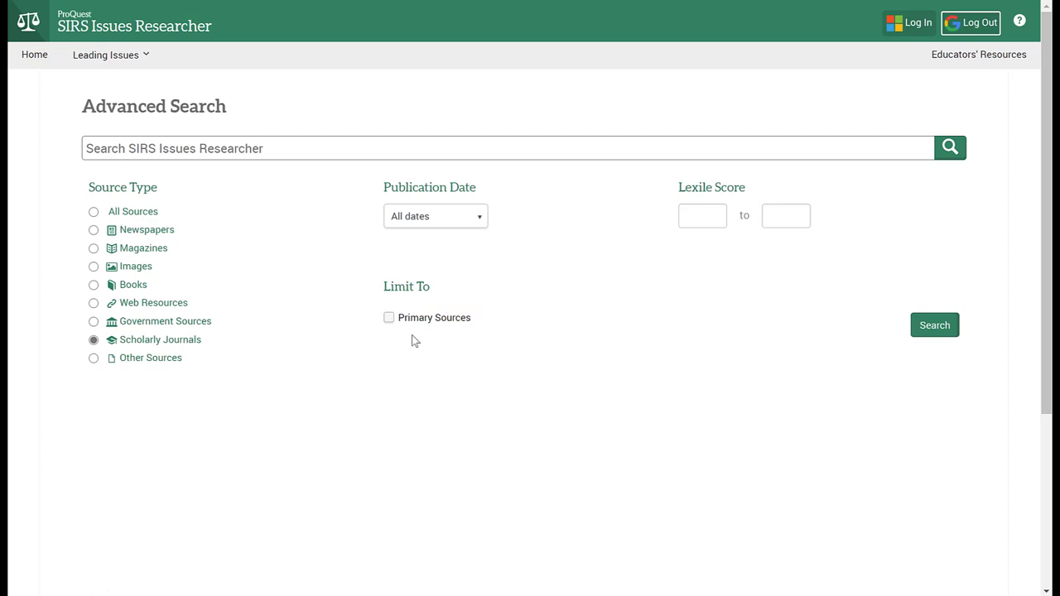
mouse_move(725, 182)
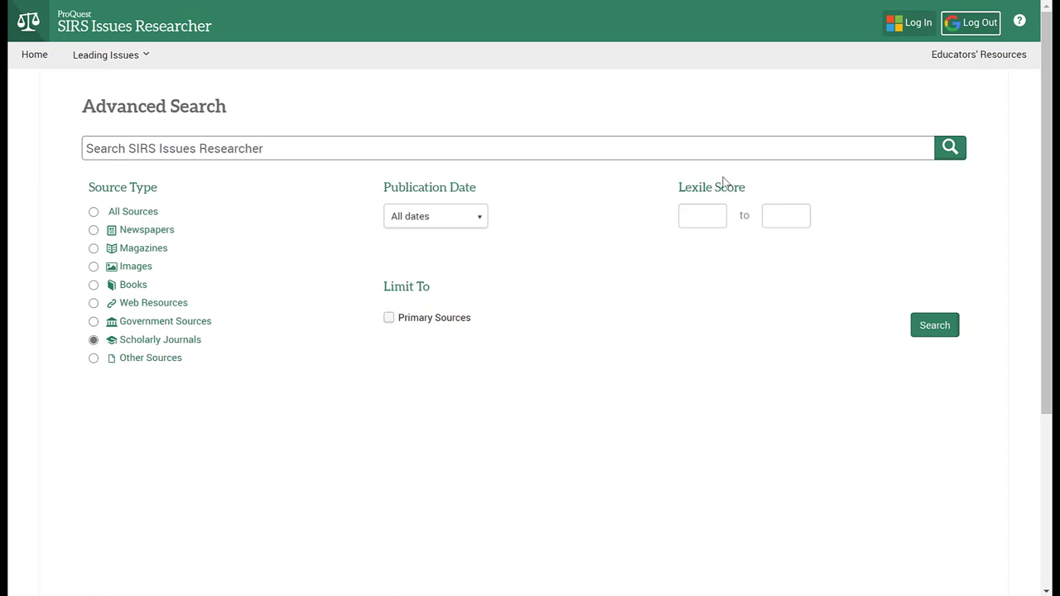
mouse_move(700, 182)
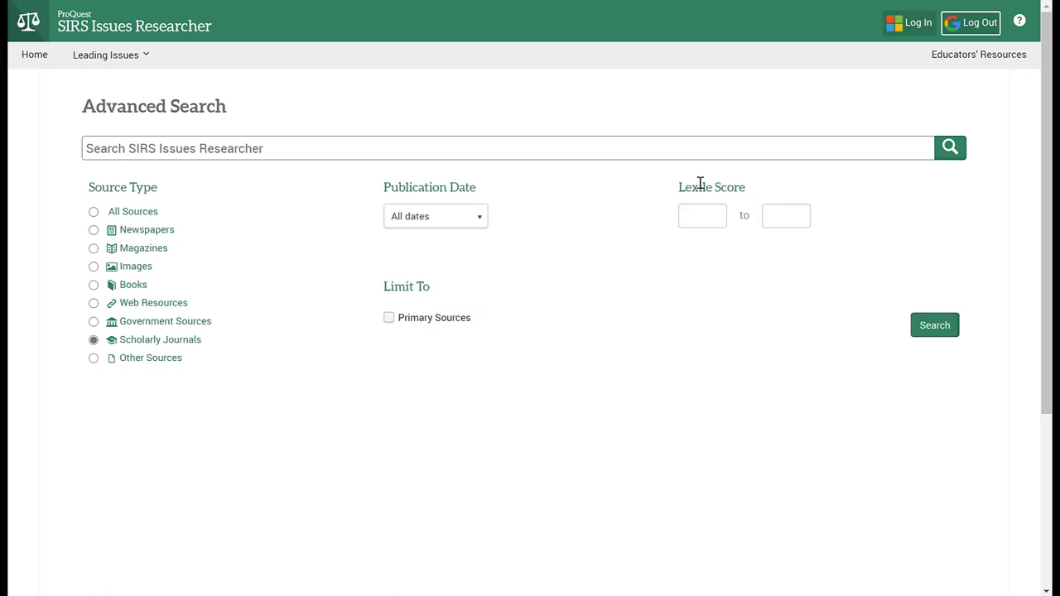
mouse_move(688, 184)
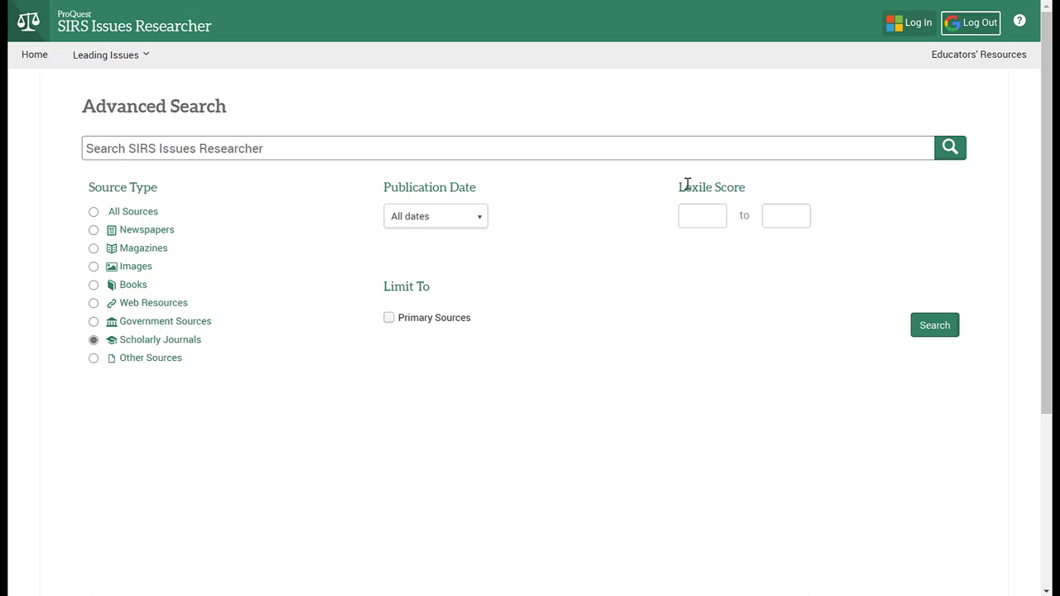
mouse_move(569, 237)
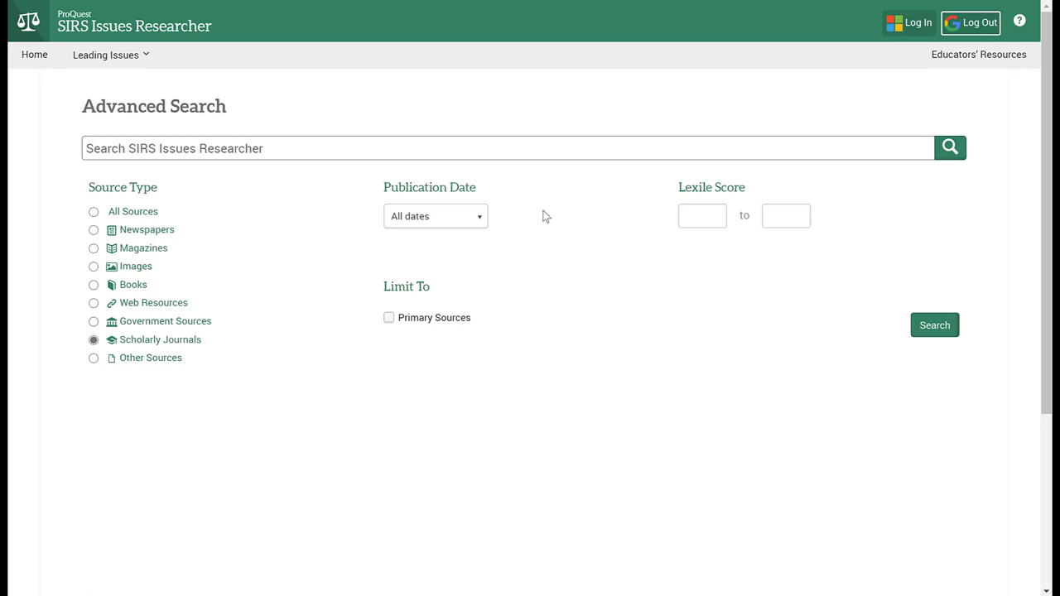
mouse_move(370, 213)
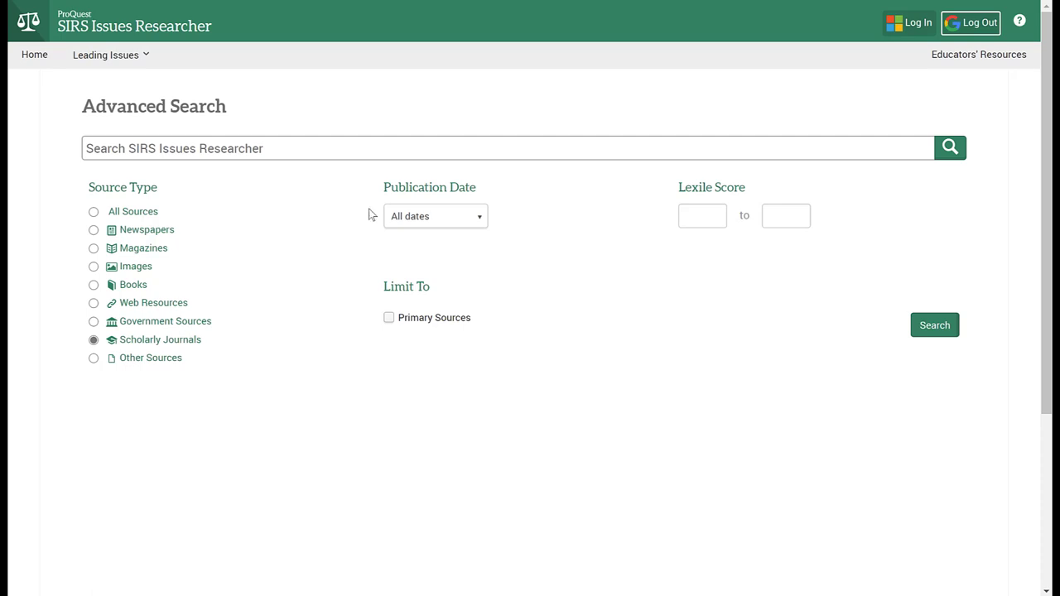
mouse_move(314, 208)
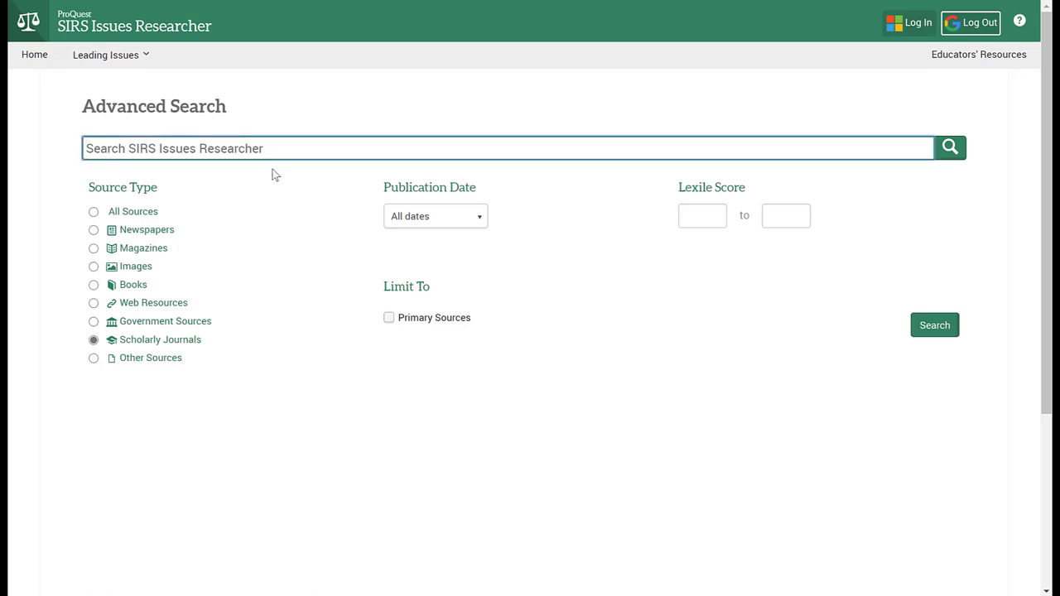
mouse_move(278, 192)
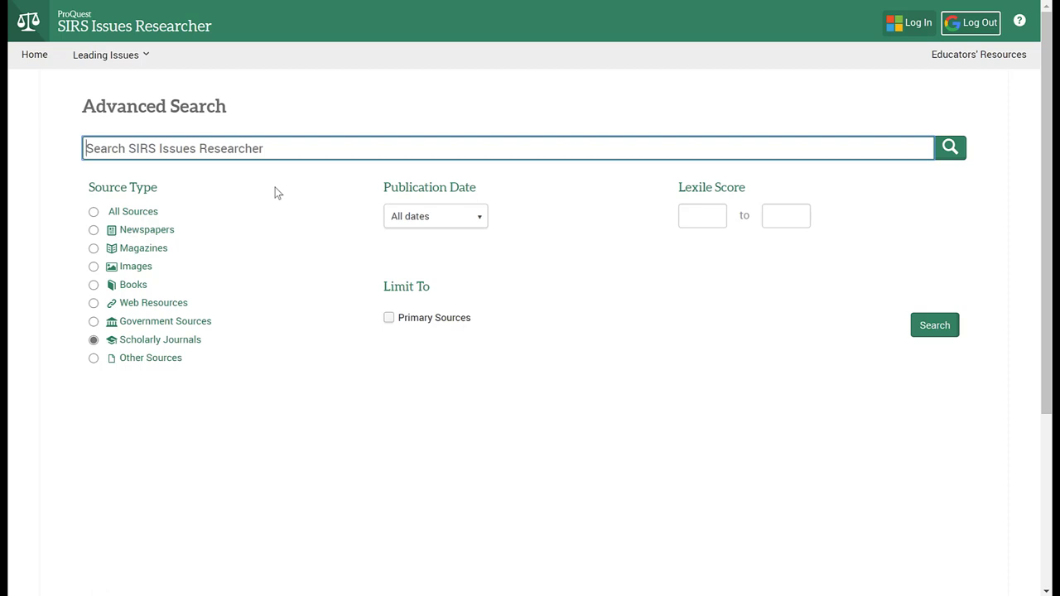
Enter "trump's border wall" in quotation marks as the search term.
text(trump)
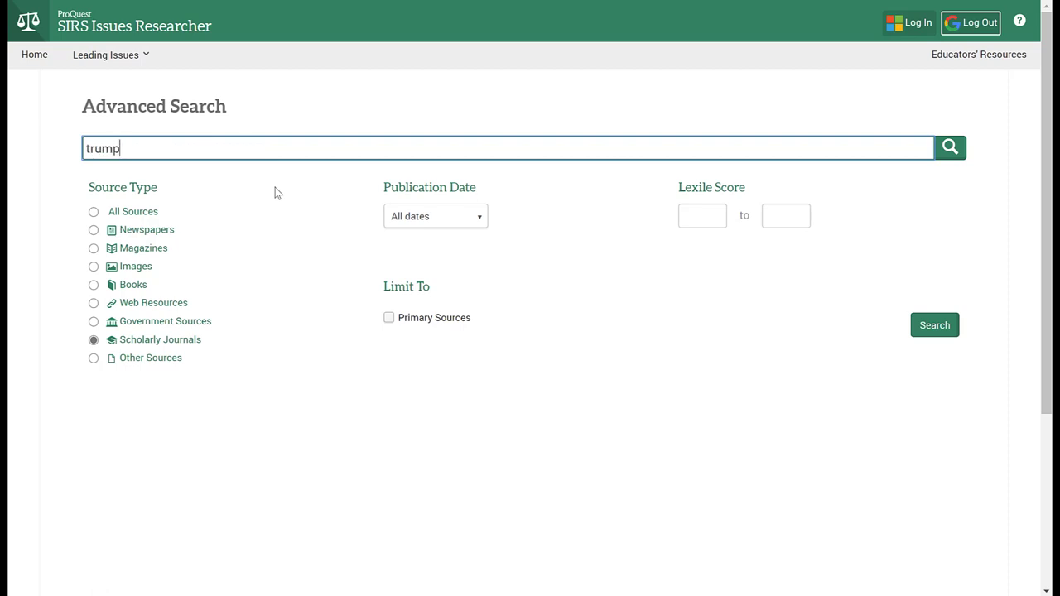
text('s bo)
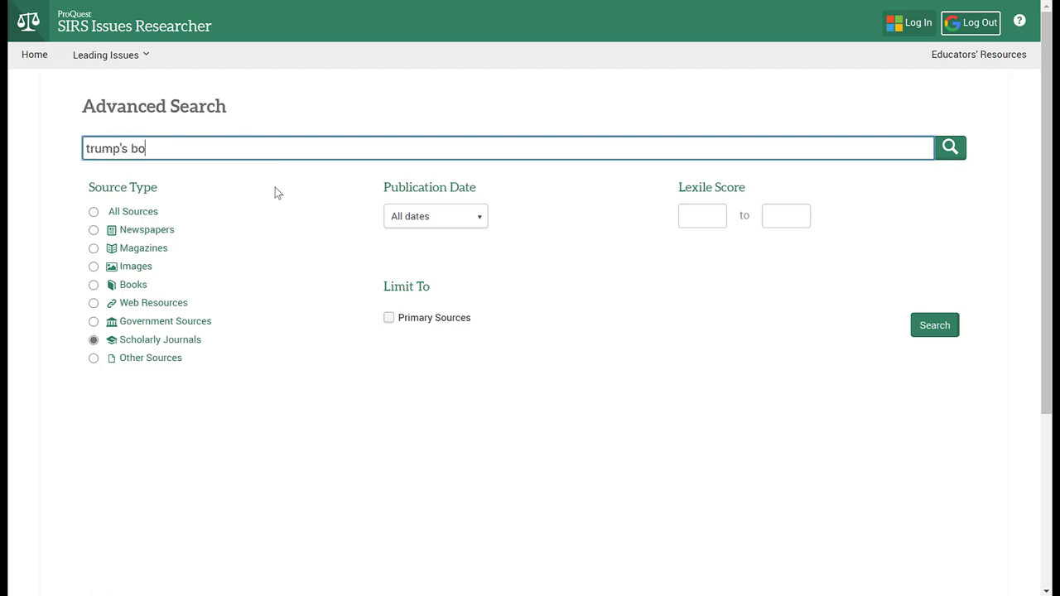
text(rder wall)
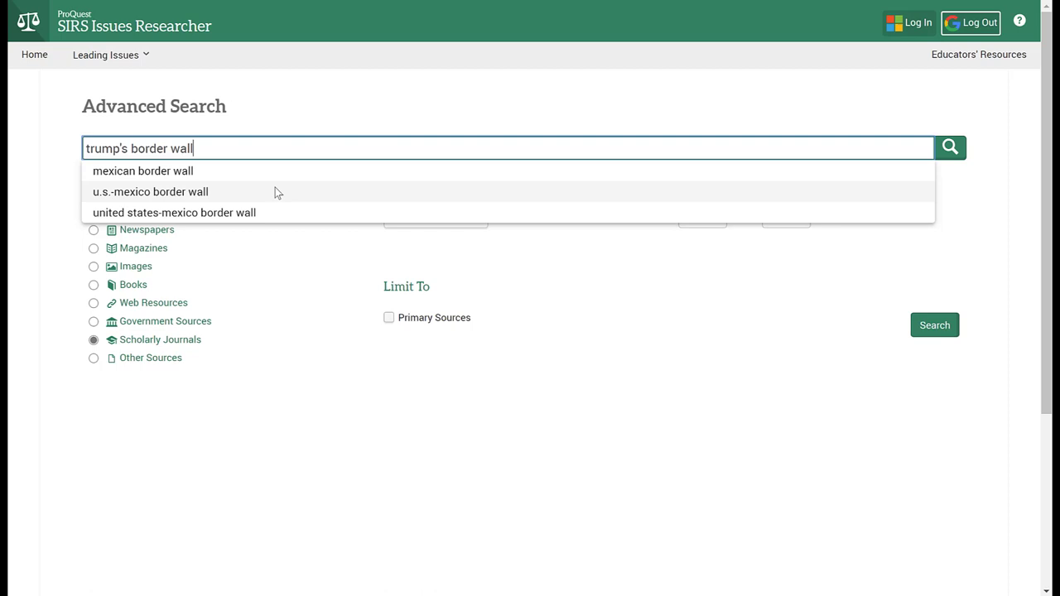
text(")
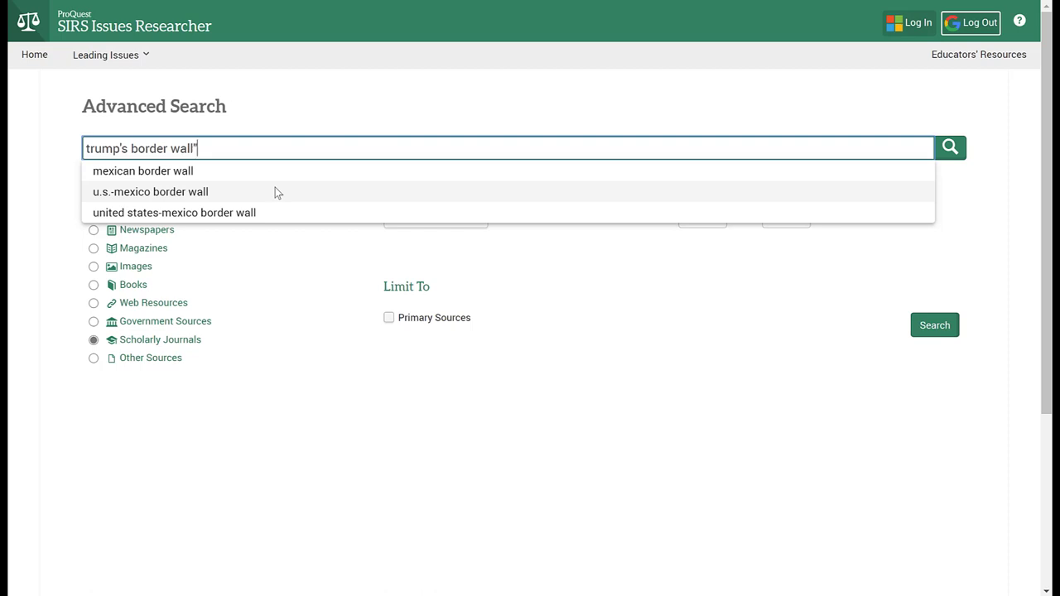
text(")
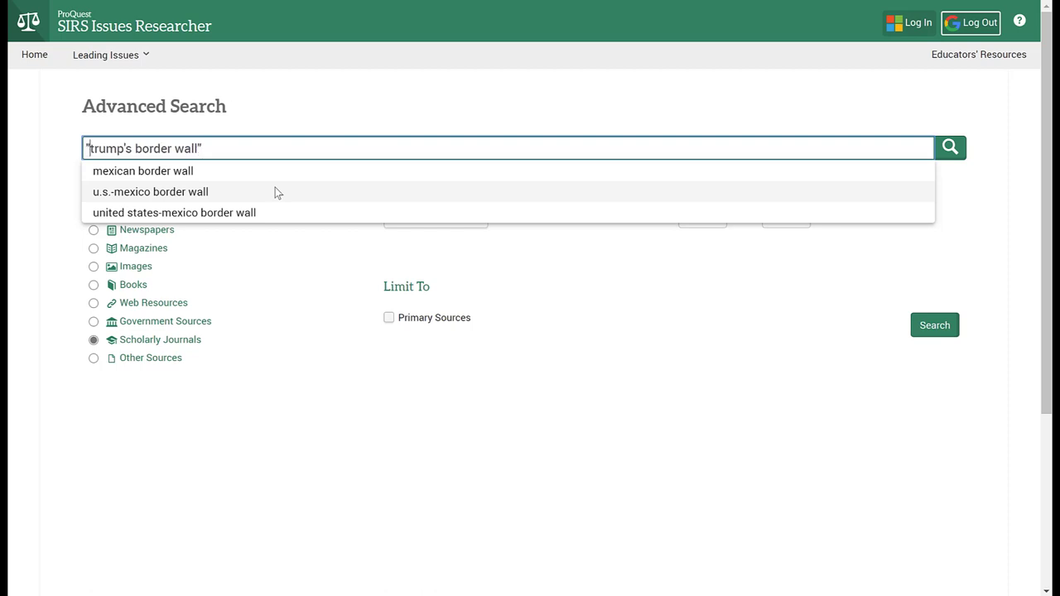
click(655, 248)
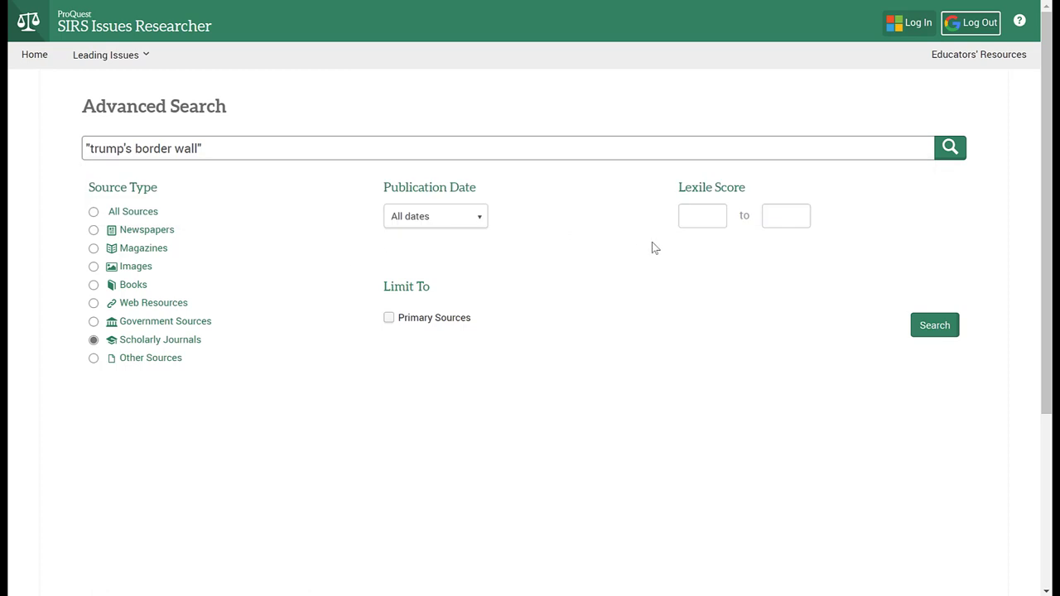
mouse_move(950, 147)
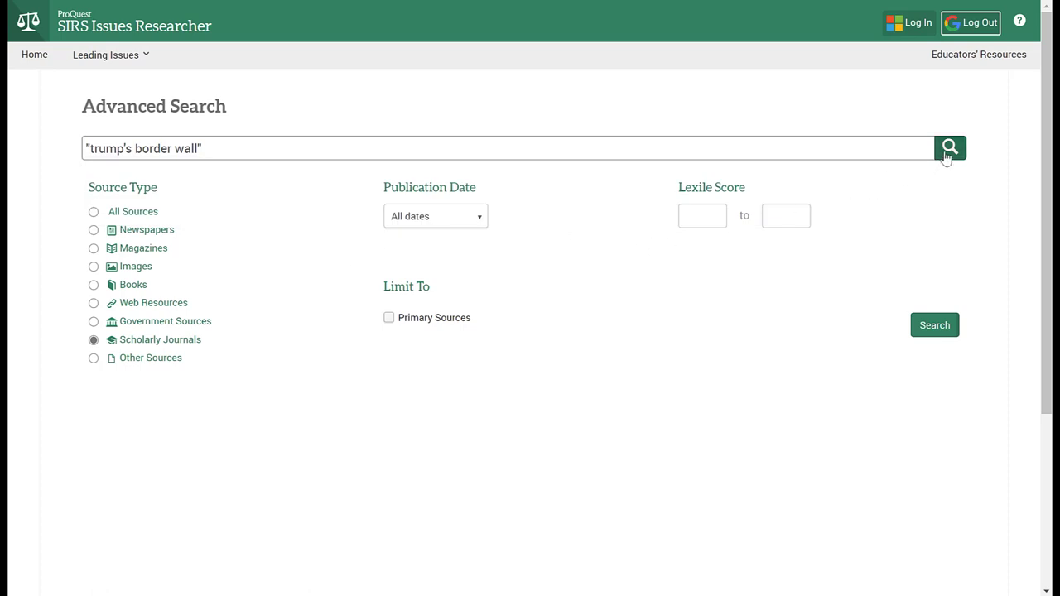
Run the quoted Scholarly Journals search, which returns no results.
click(950, 148)
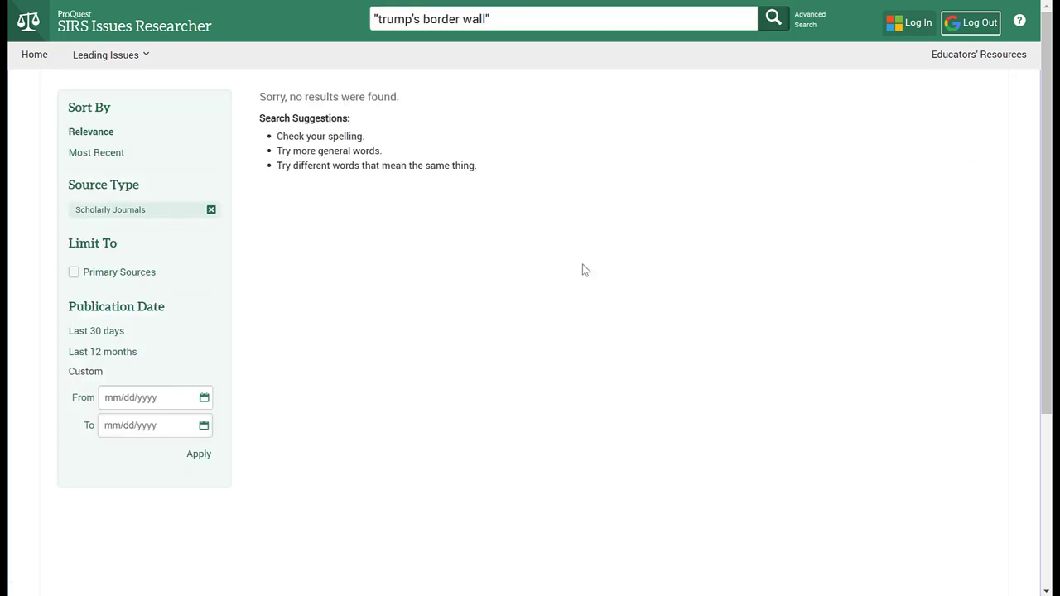
mouse_move(277, 90)
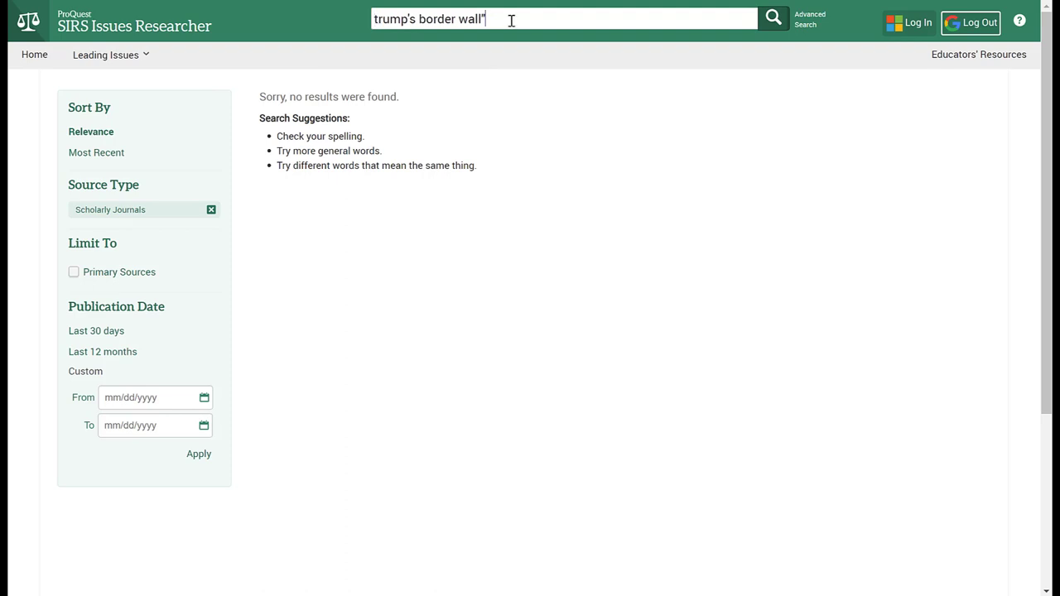
Remove the leftover quotation mark and rerun the trump's border wall search.
key(Backspace)
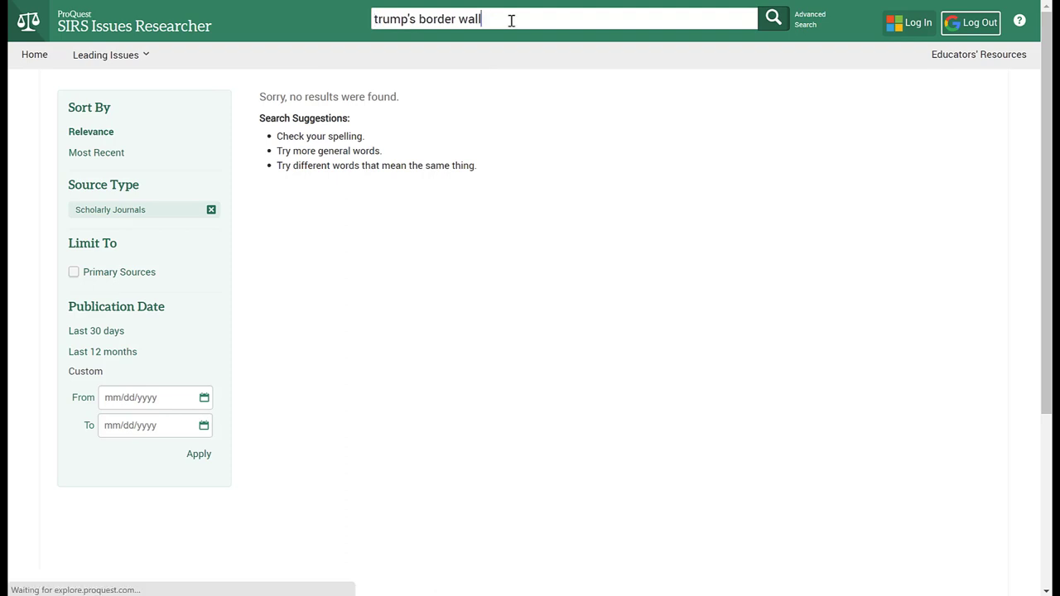
click(772, 19)
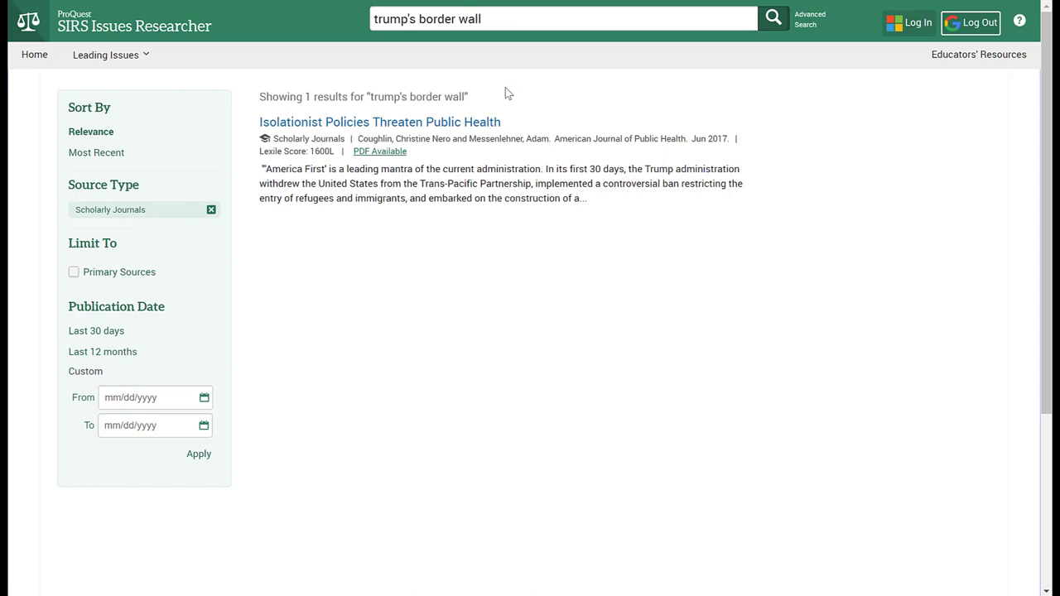
mouse_move(458, 183)
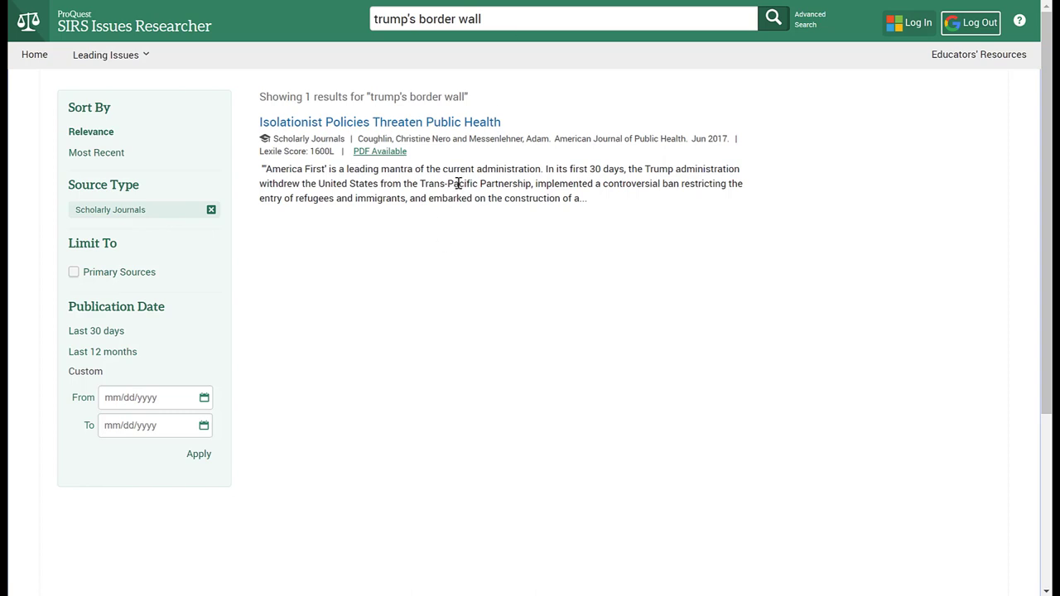
mouse_move(369, 275)
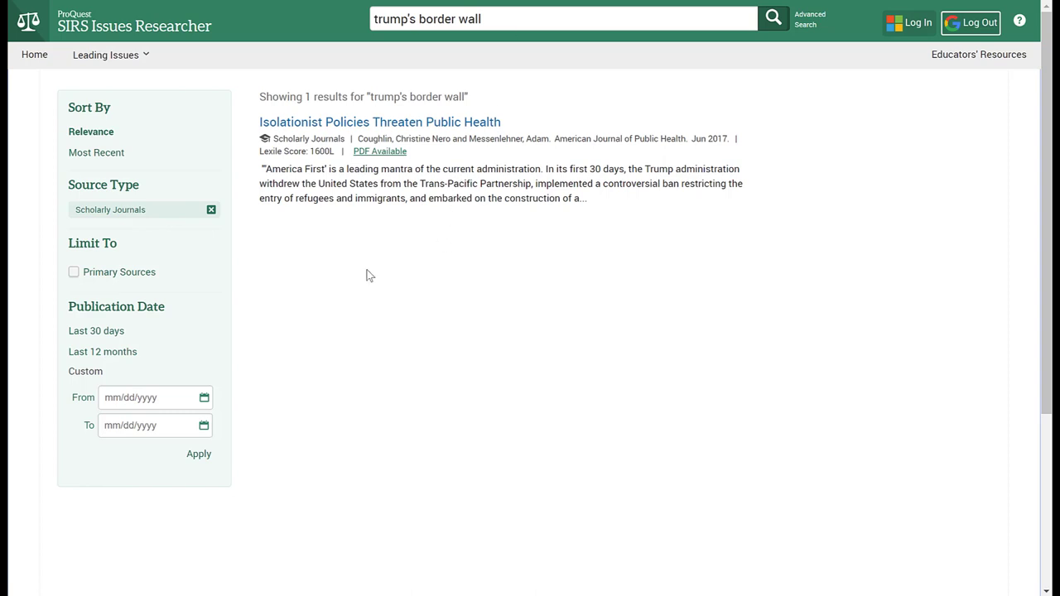
mouse_move(211, 210)
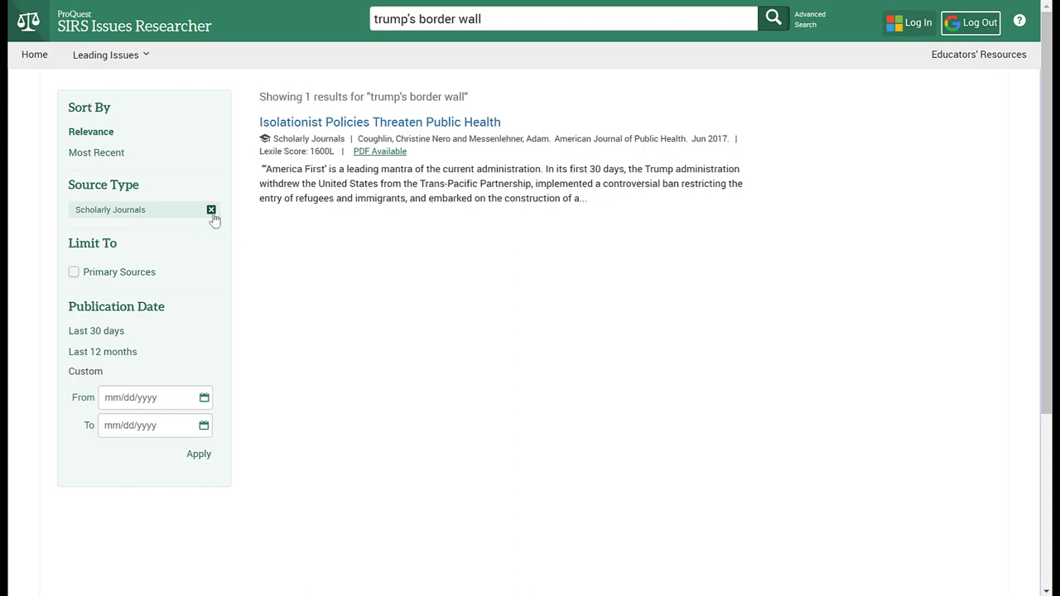
Clear the Scholarly Journals filter and browse the 596 results.
click(212, 209)
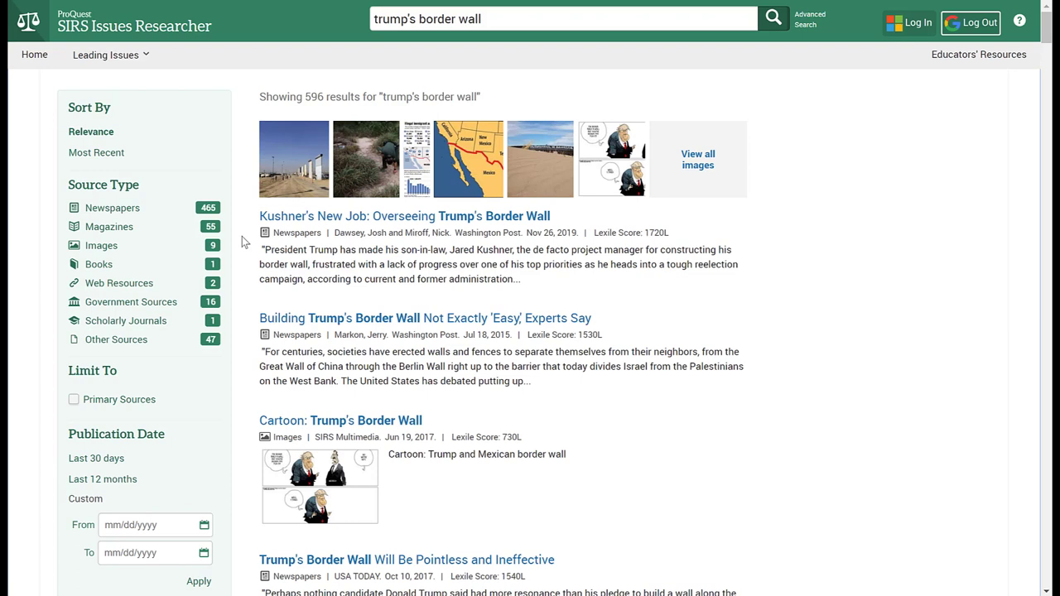
mouse_move(233, 217)
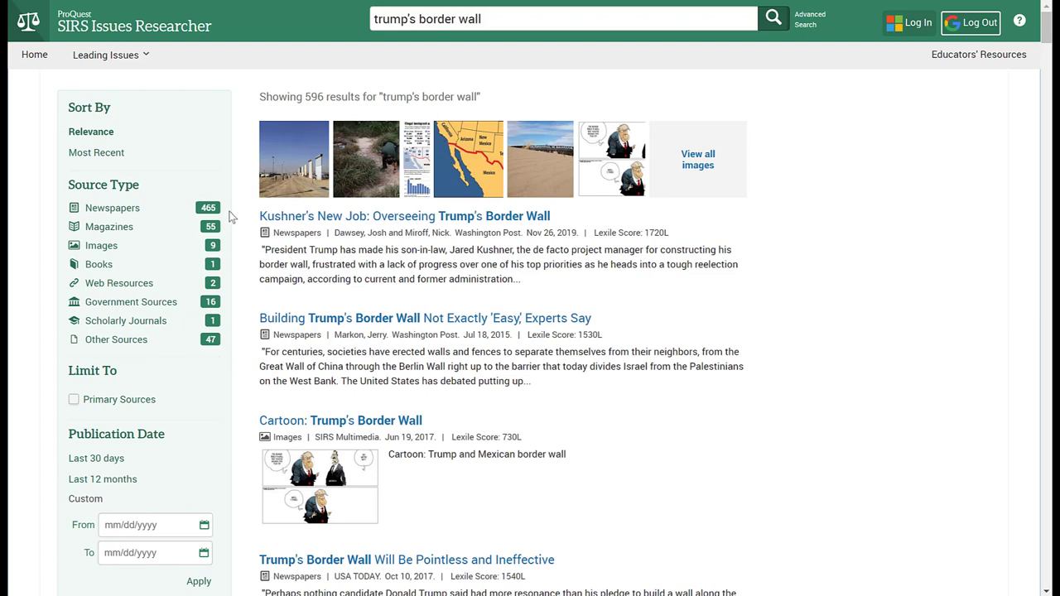
mouse_move(570, 239)
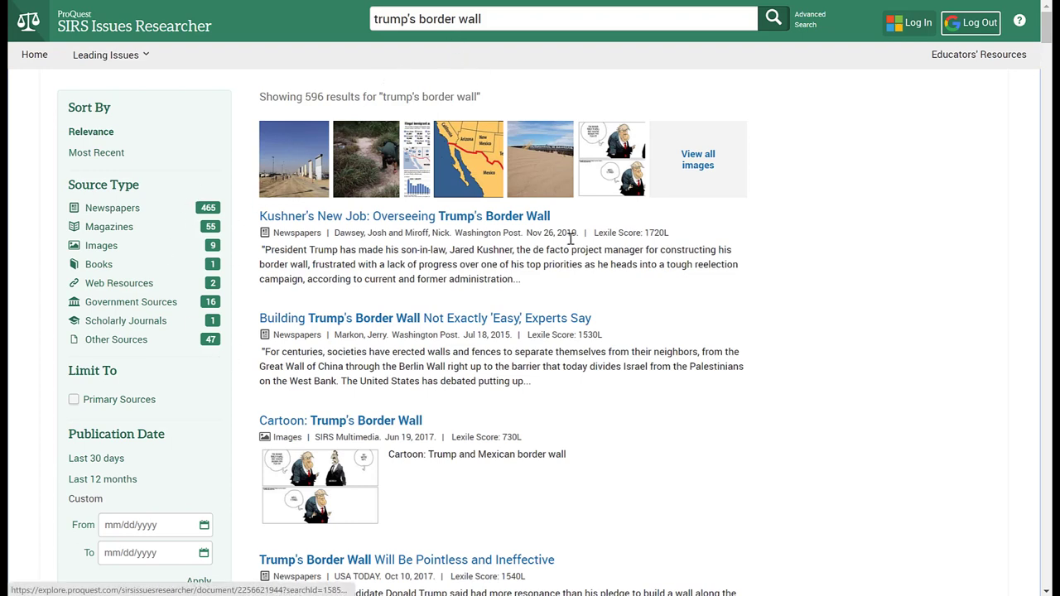
mouse_move(490, 167)
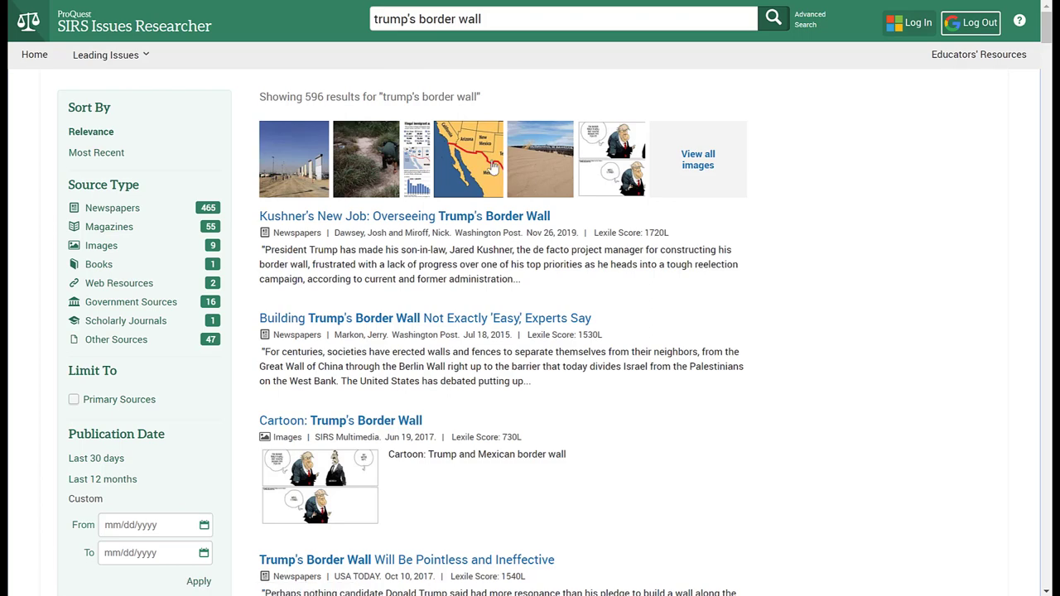
scroll(down, 3)
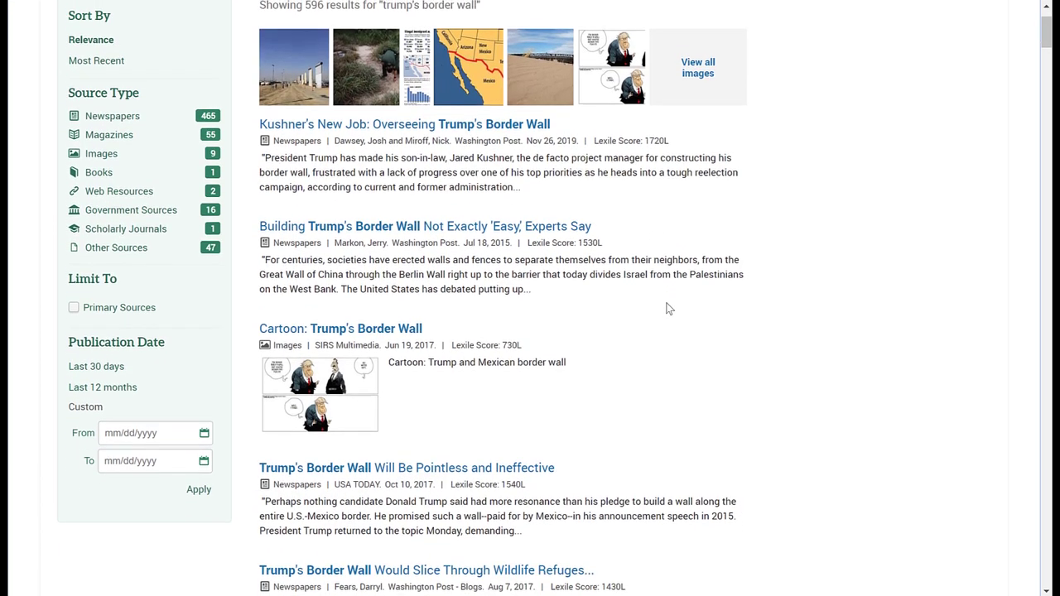
scroll(up, 3)
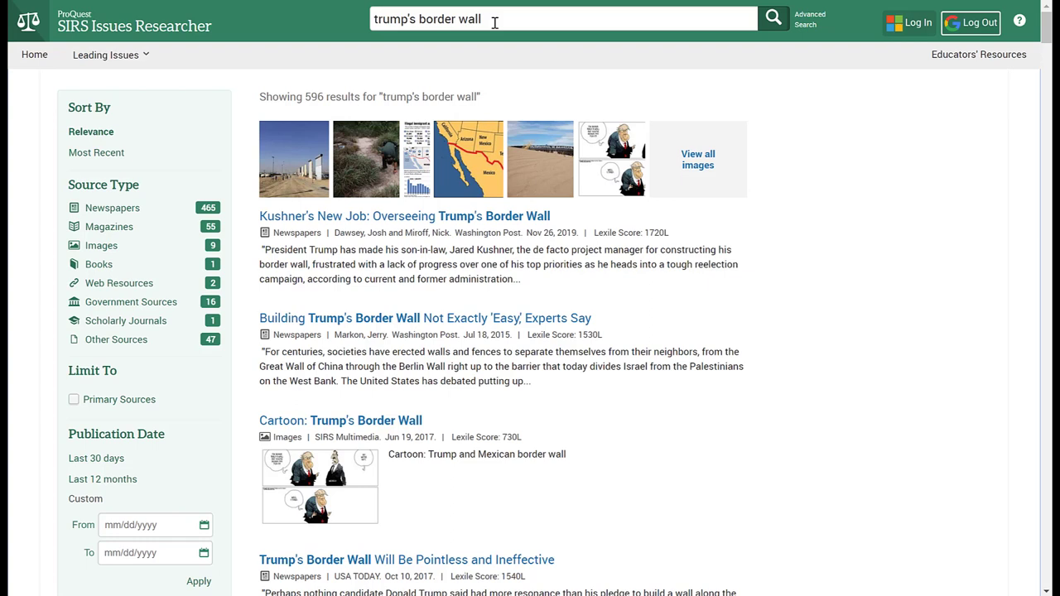
mouse_move(370, 32)
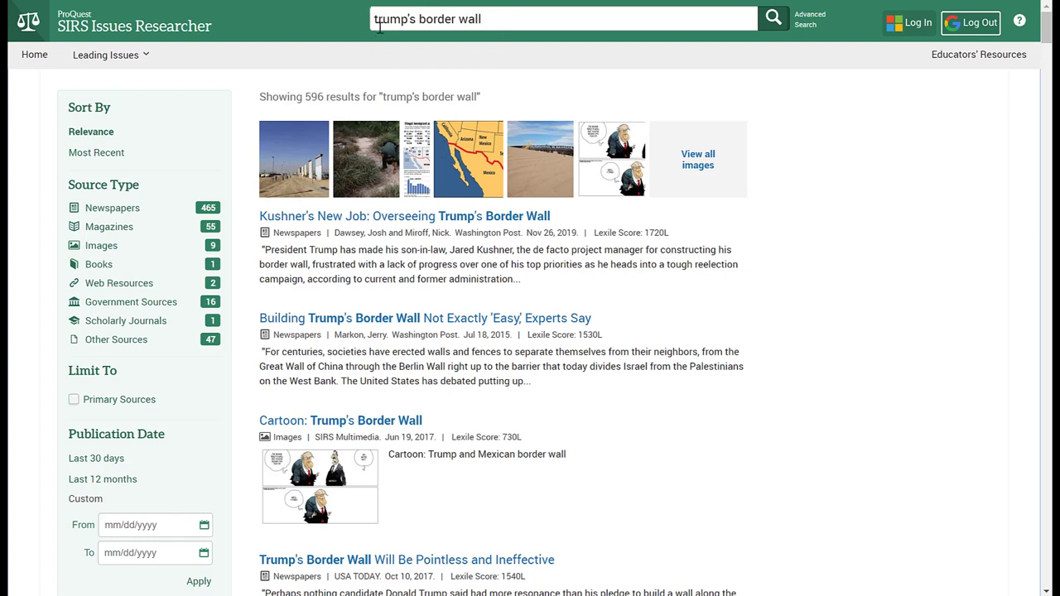
mouse_move(504, 23)
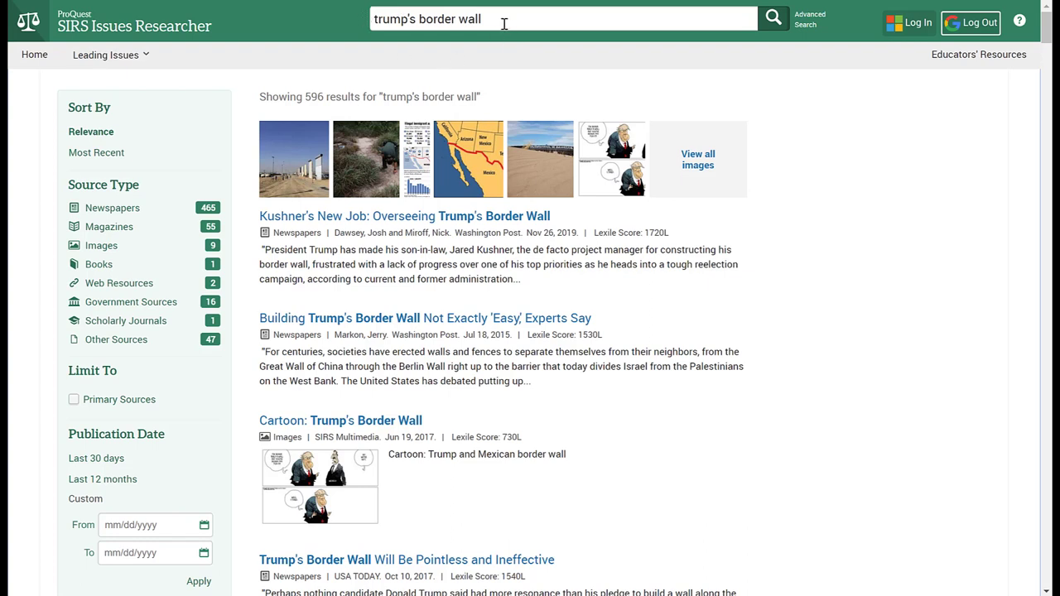